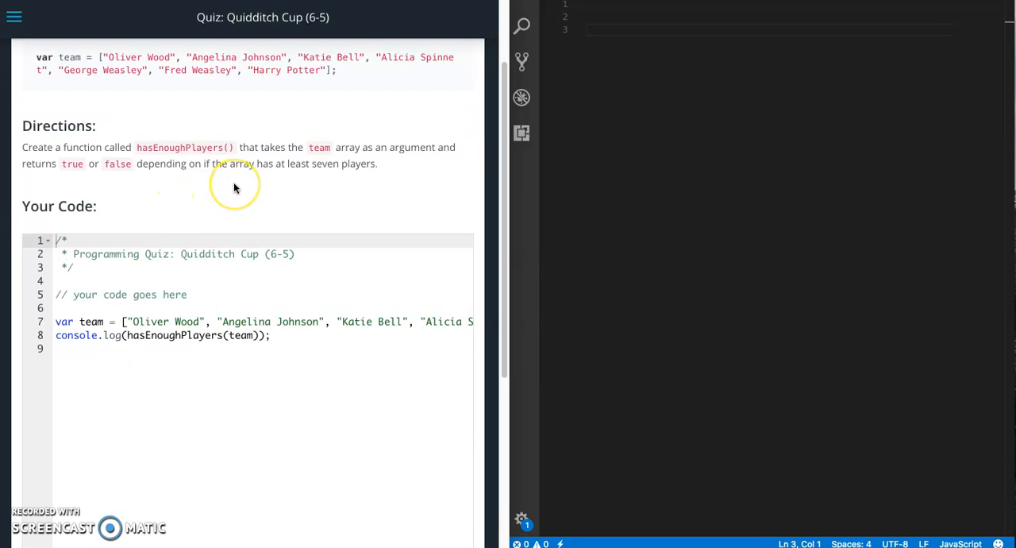
mouse_move(234, 188)
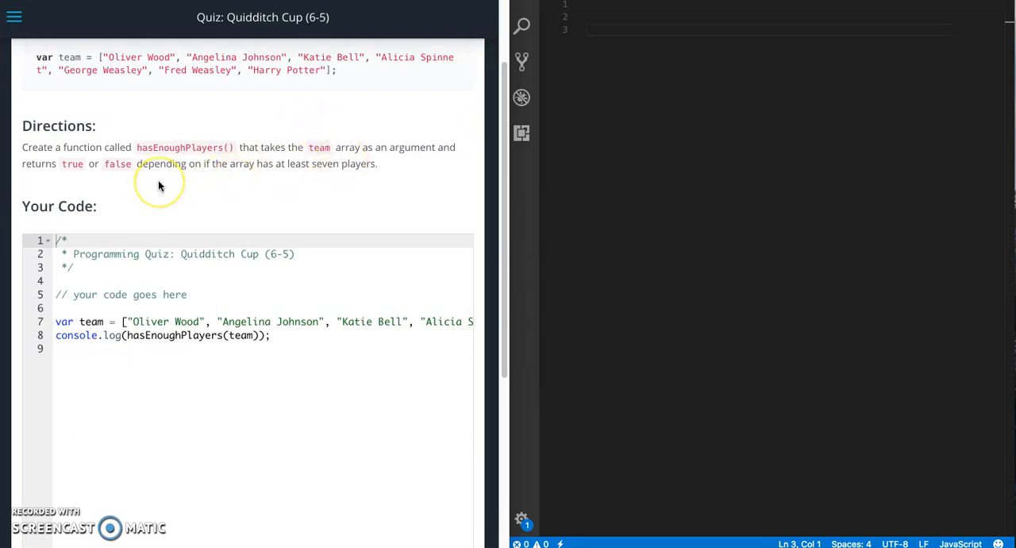
mouse_move(300, 182)
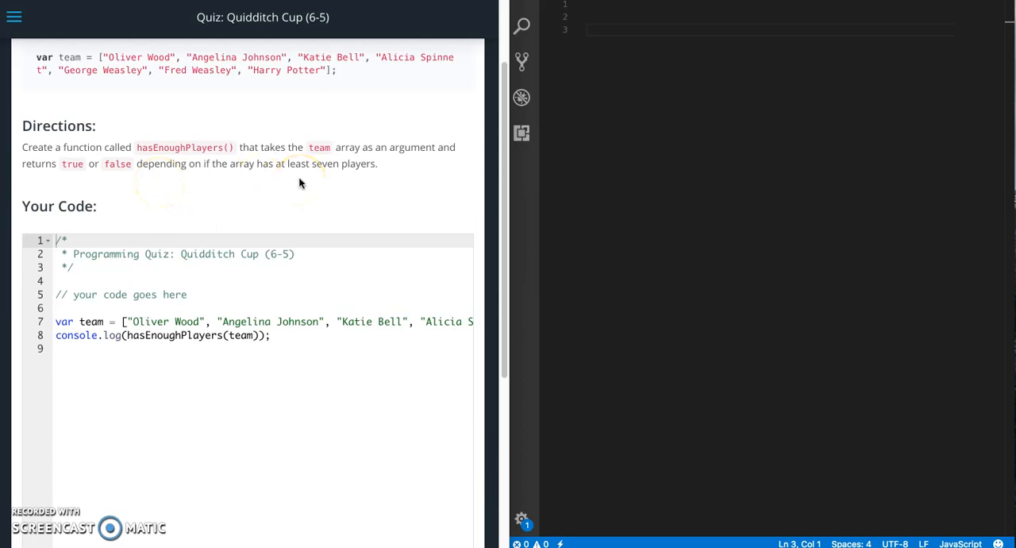
mouse_move(188, 244)
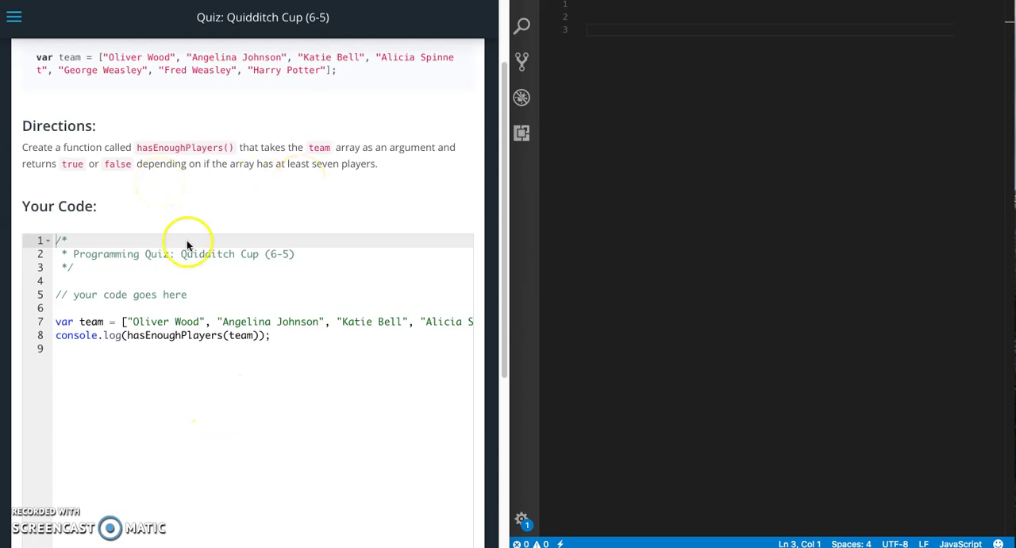
mouse_move(125, 76)
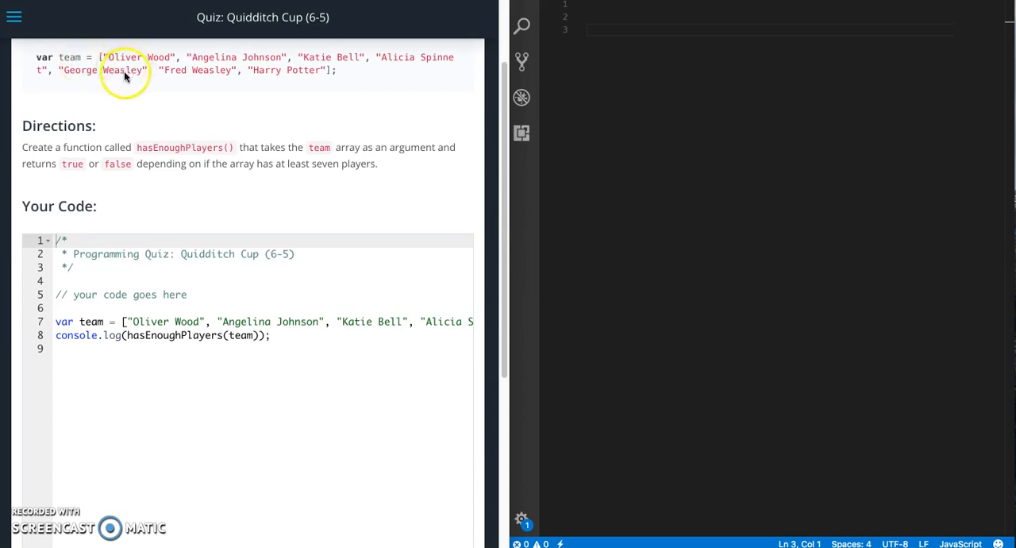
mouse_move(182, 343)
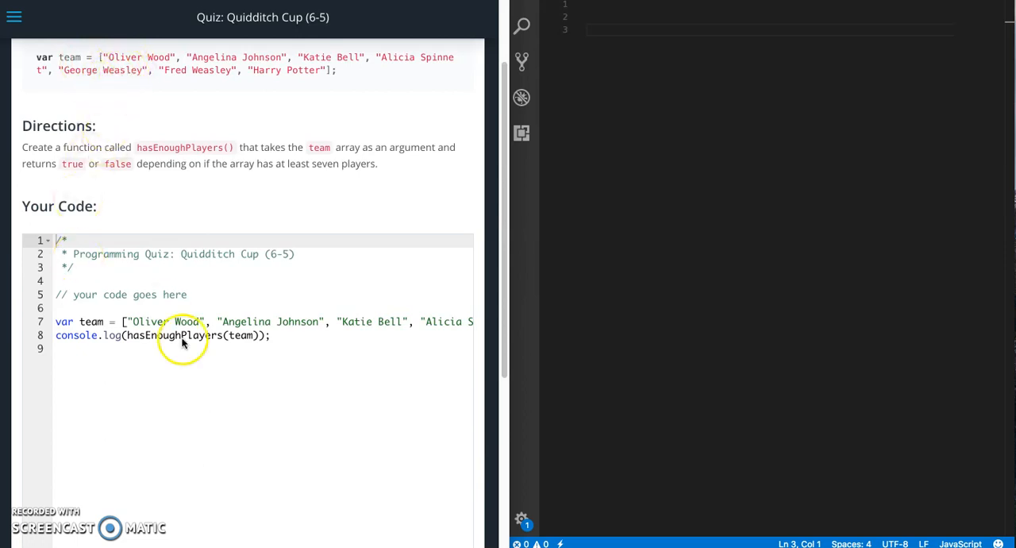
mouse_move(108, 326)
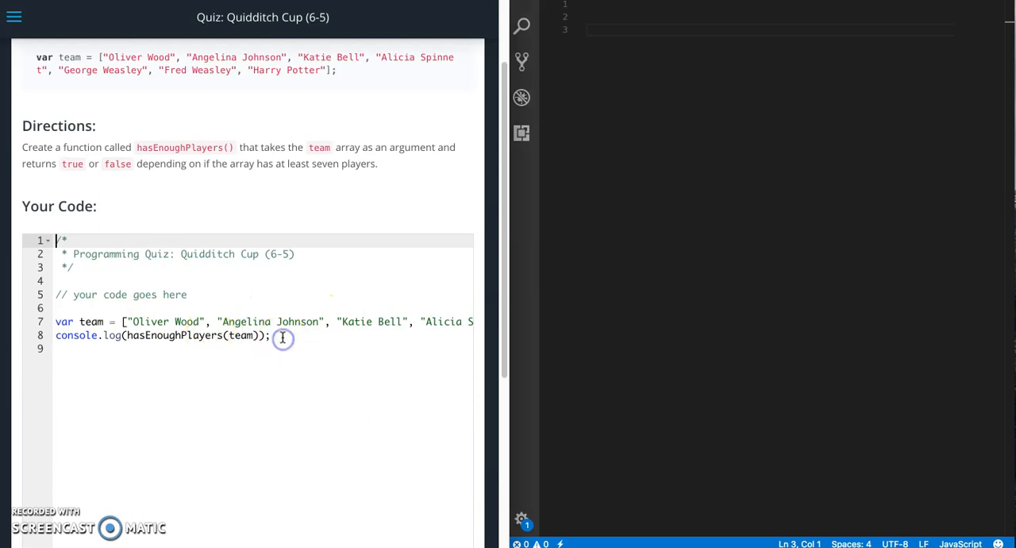
Paste the quiz starter code and declare an empty hasEnoughPlayers(players) function above the team array
key(ctrl+a)
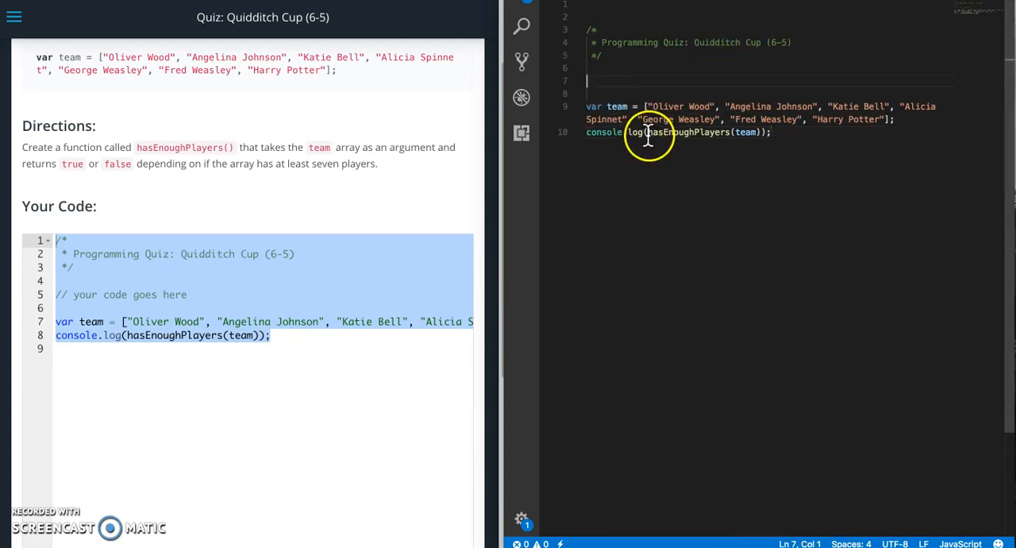
double_click(682, 132)
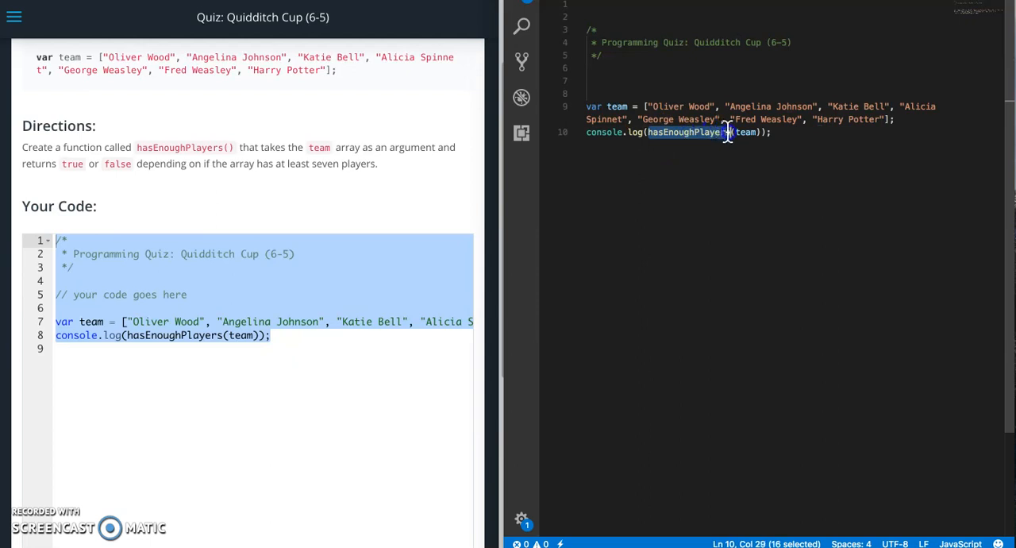
mouse_move(631, 73)
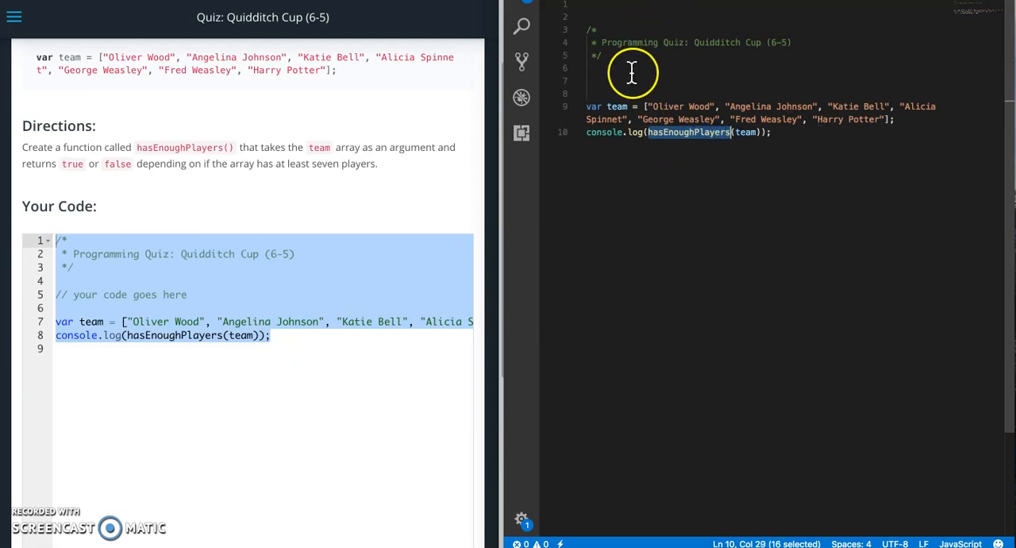
text(funcr)
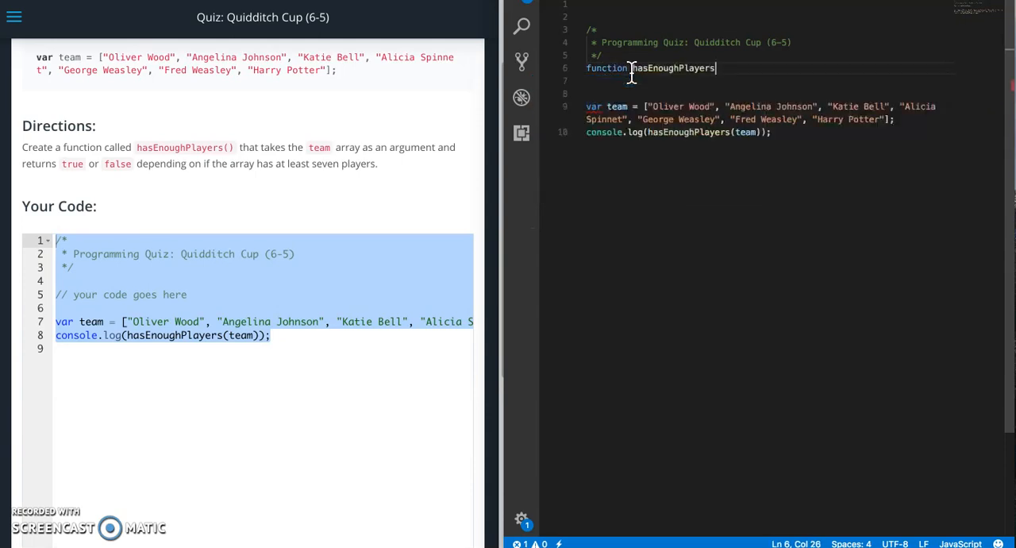
text(()
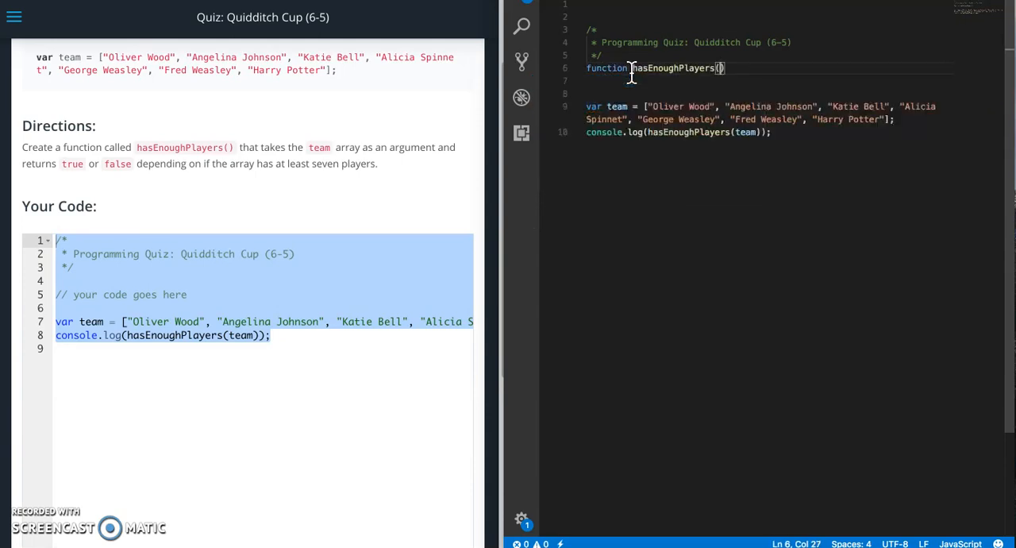
text(plae)
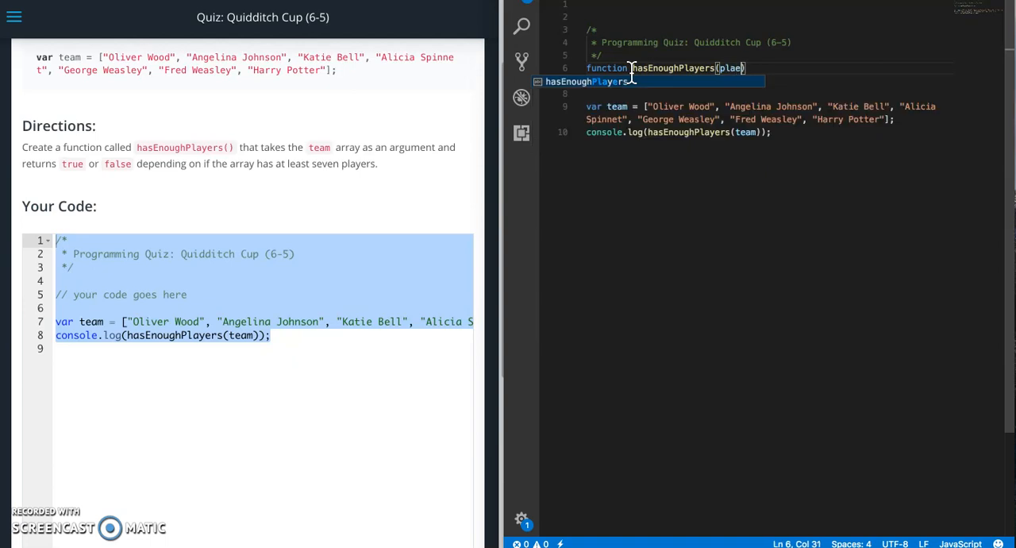
text(yrs)
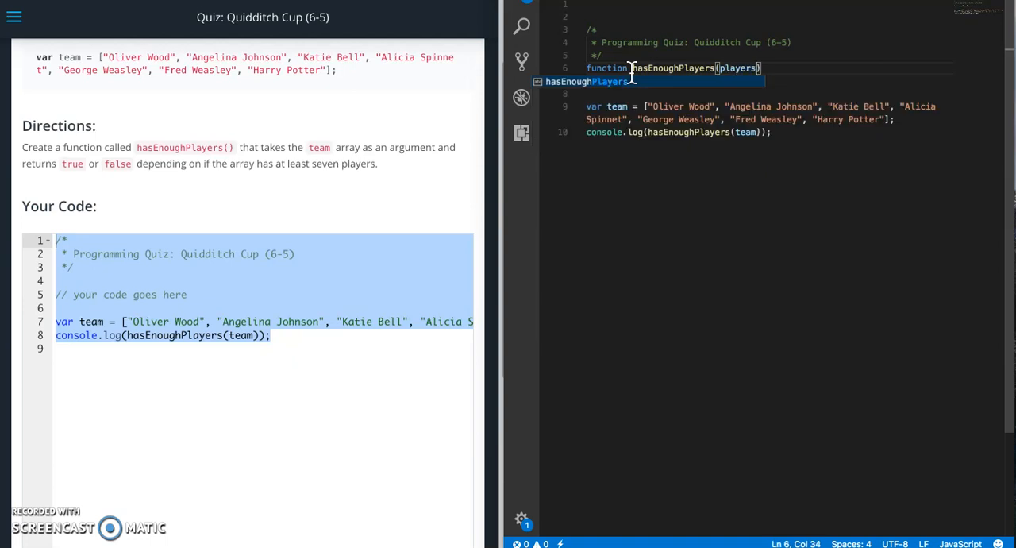
text( {)
key(Enter)
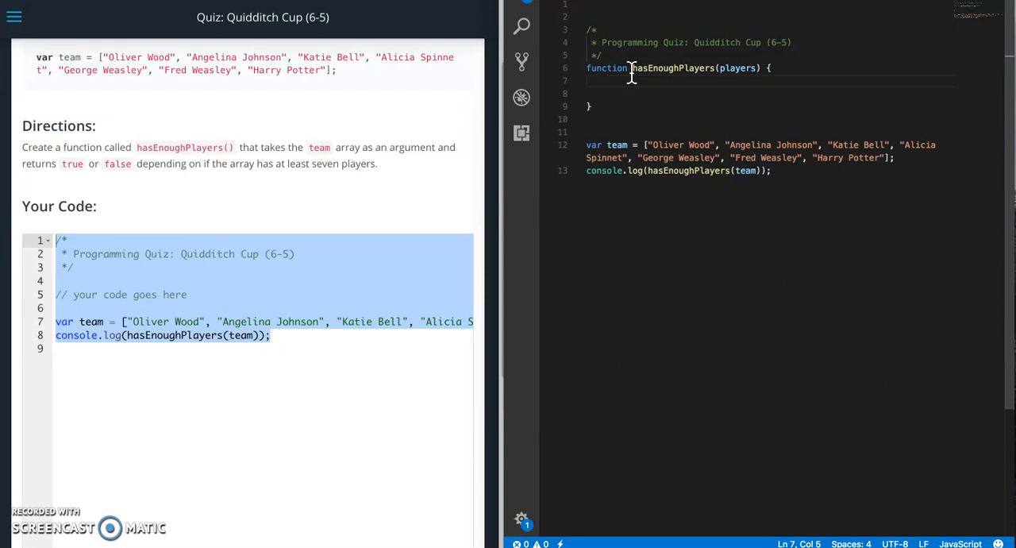
Write an if on players.length >= 7 that returns true, and begin the else return
text(if ()
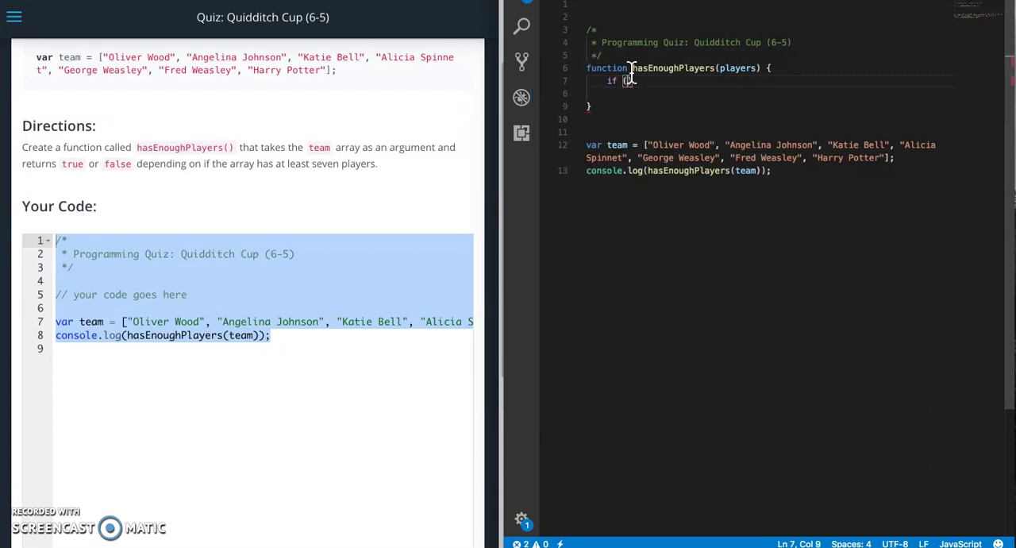
text(players.)
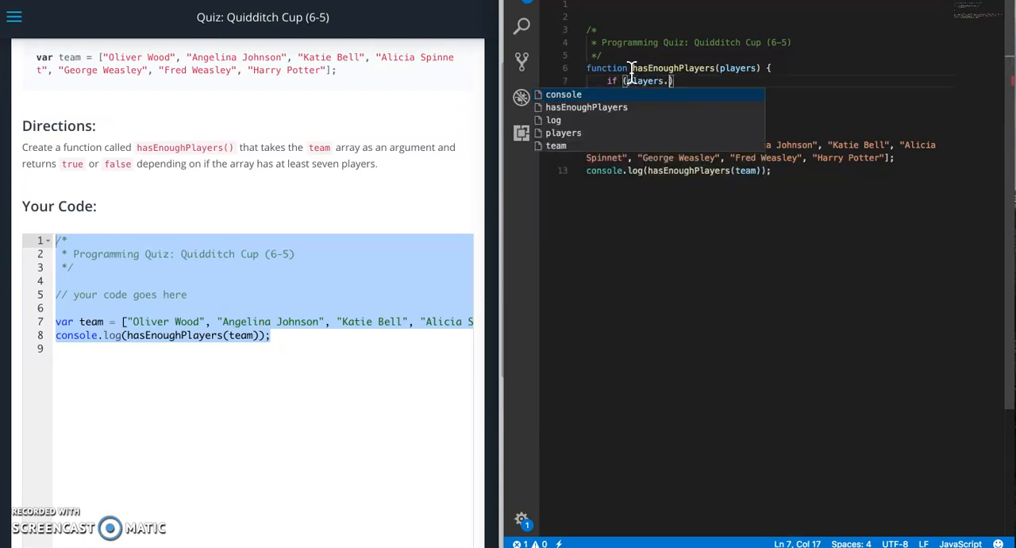
text(lenght >= 7)
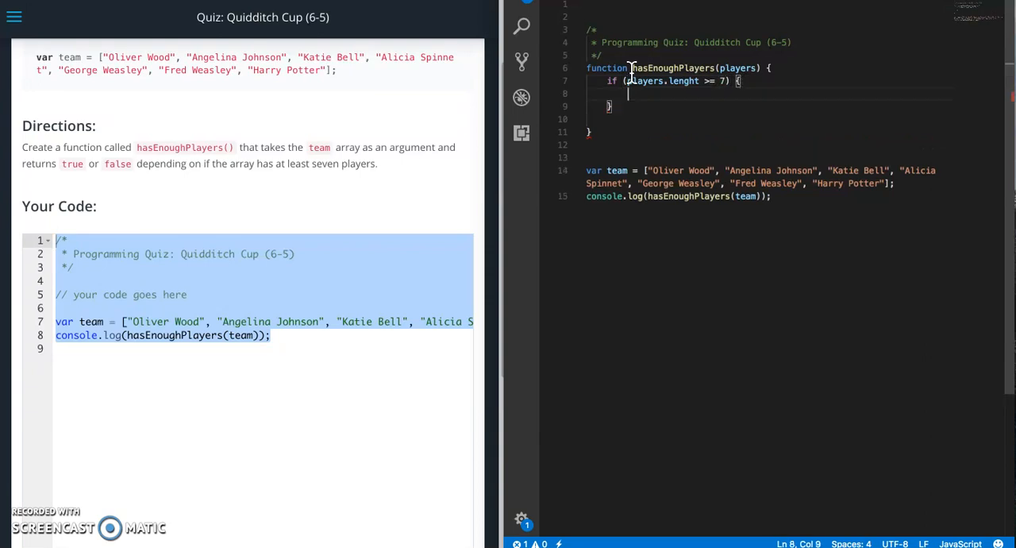
text(return)
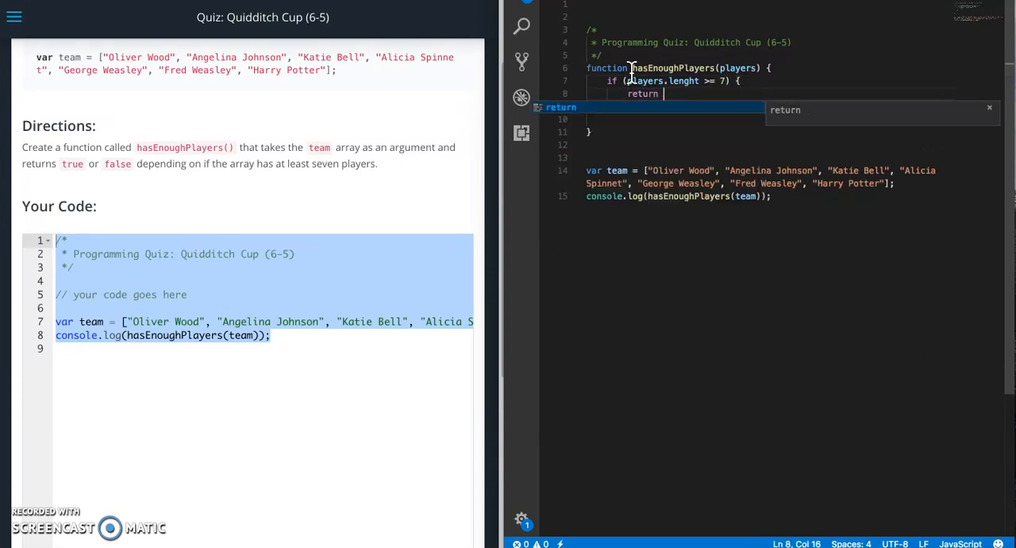
text(true;)
click(769, 106)
text( else)
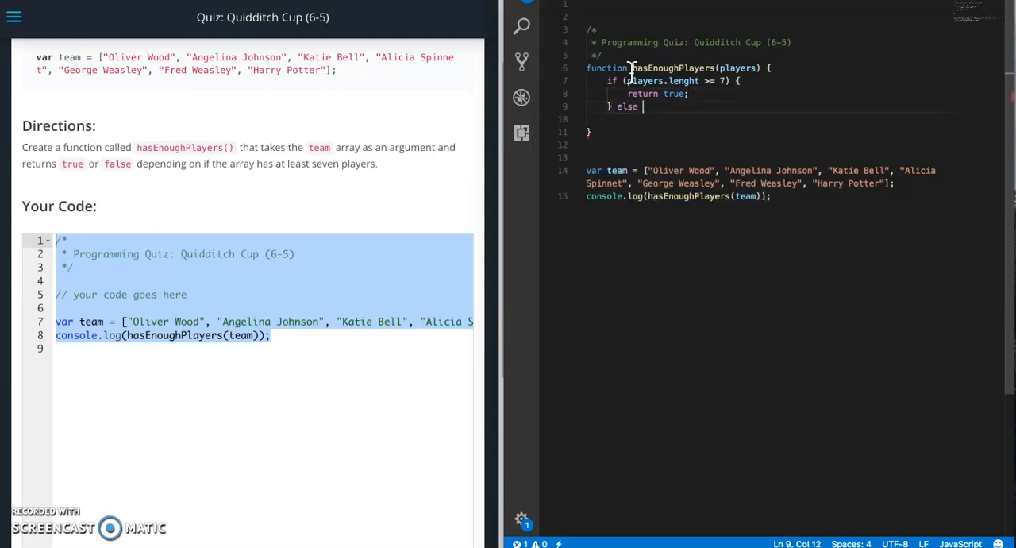
text(return false;)
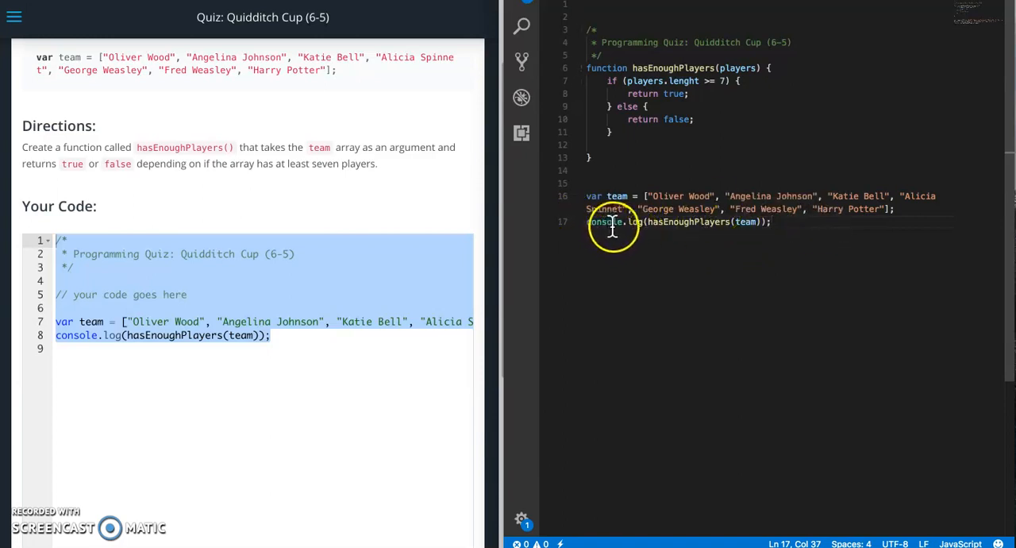
mouse_move(686, 221)
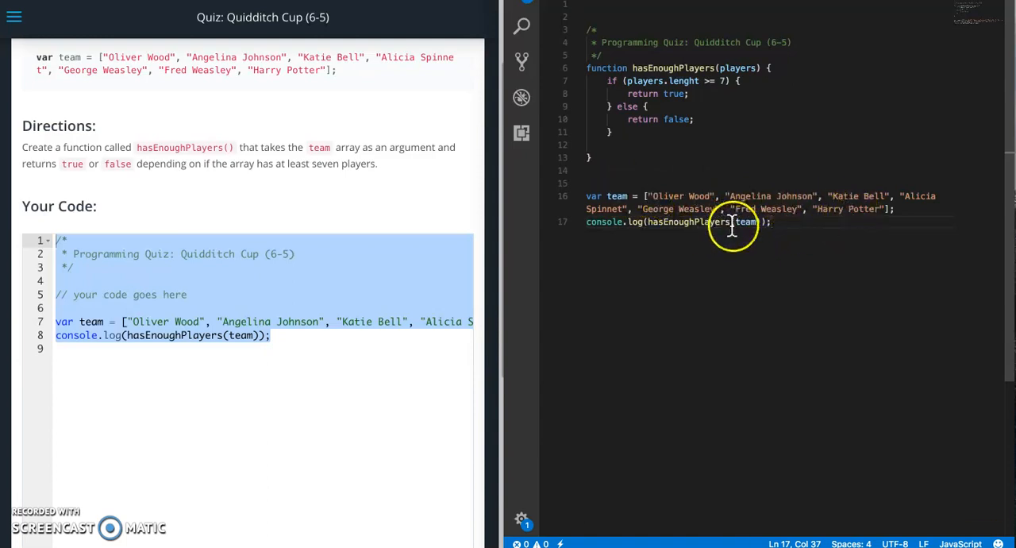
mouse_move(615, 80)
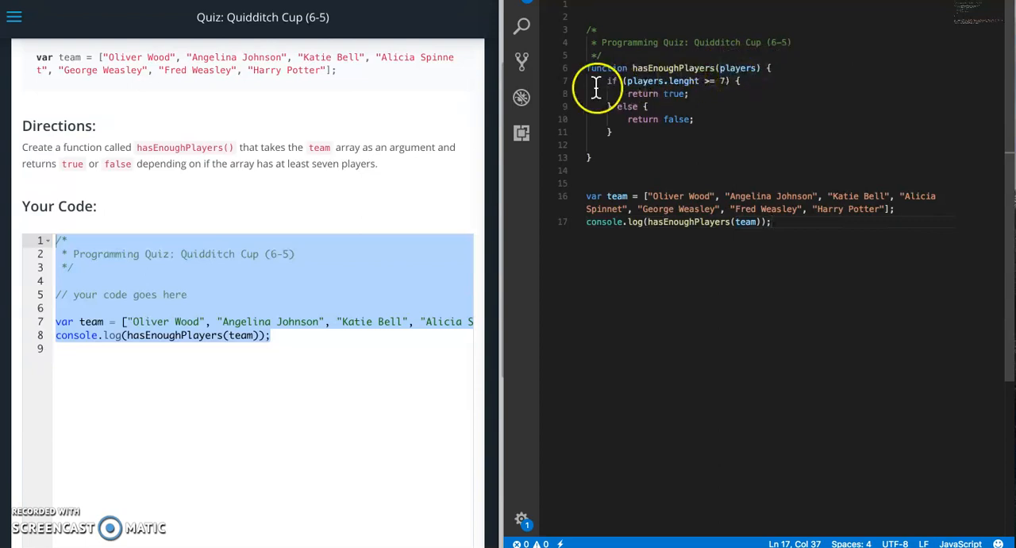
mouse_move(595, 86)
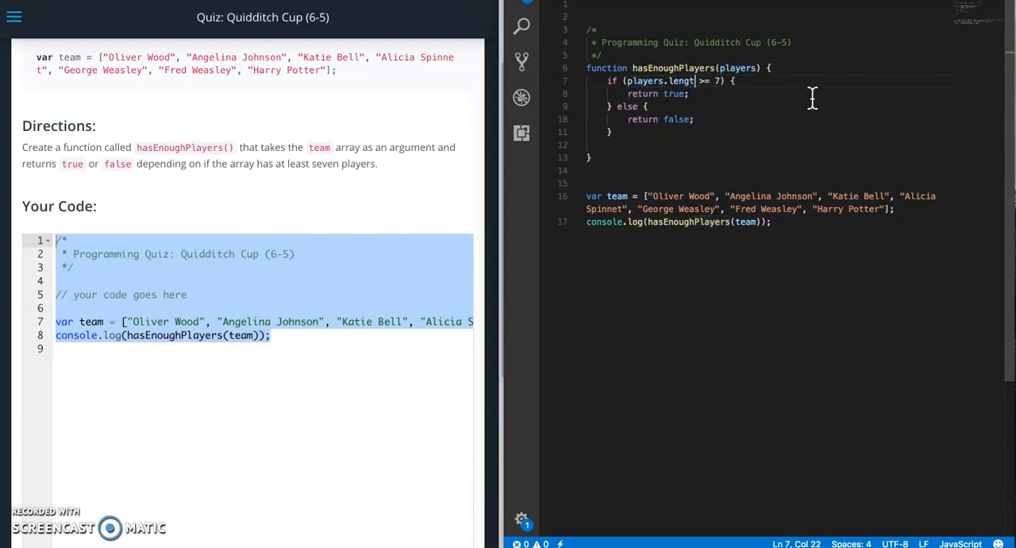
Correct 'lenght' to 'length' so the condition reads players.length >= 7
click(713, 119)
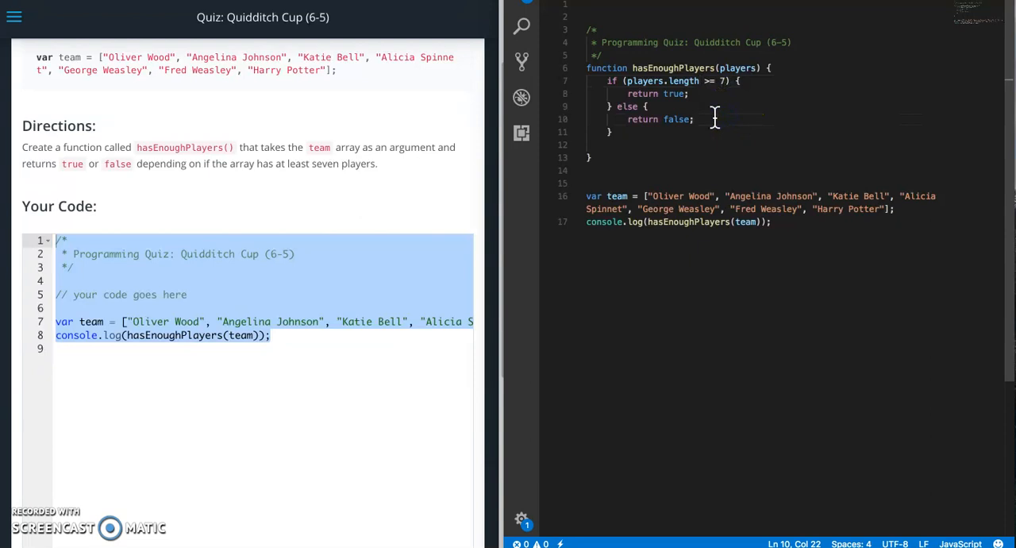
mouse_move(686, 79)
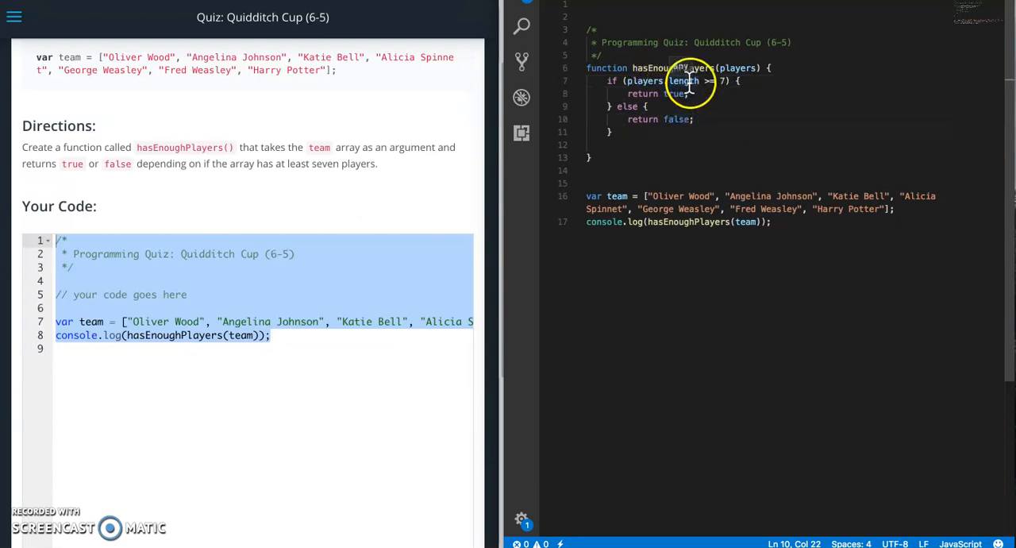
mouse_move(782, 194)
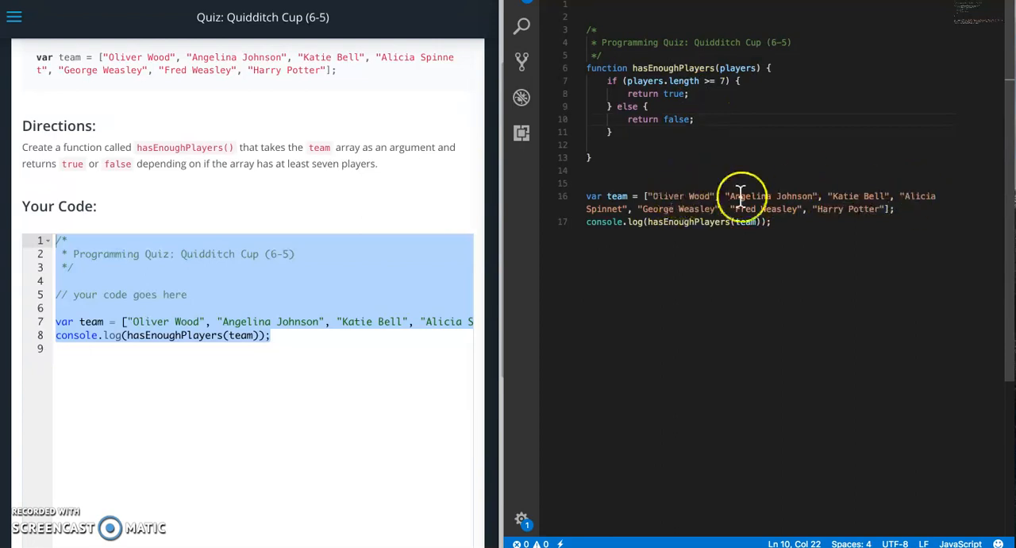
mouse_move(711, 208)
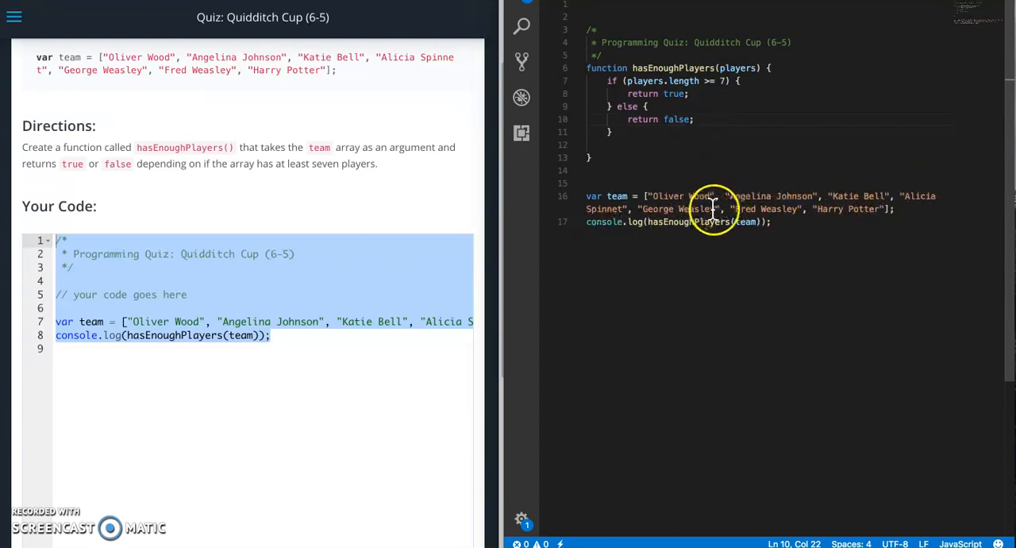
mouse_move(790, 229)
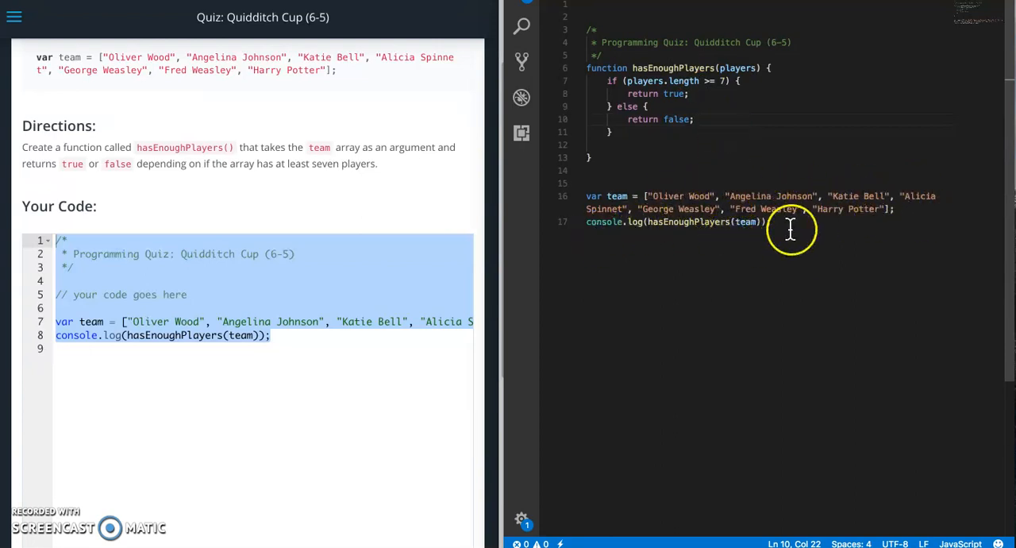
mouse_move(701, 90)
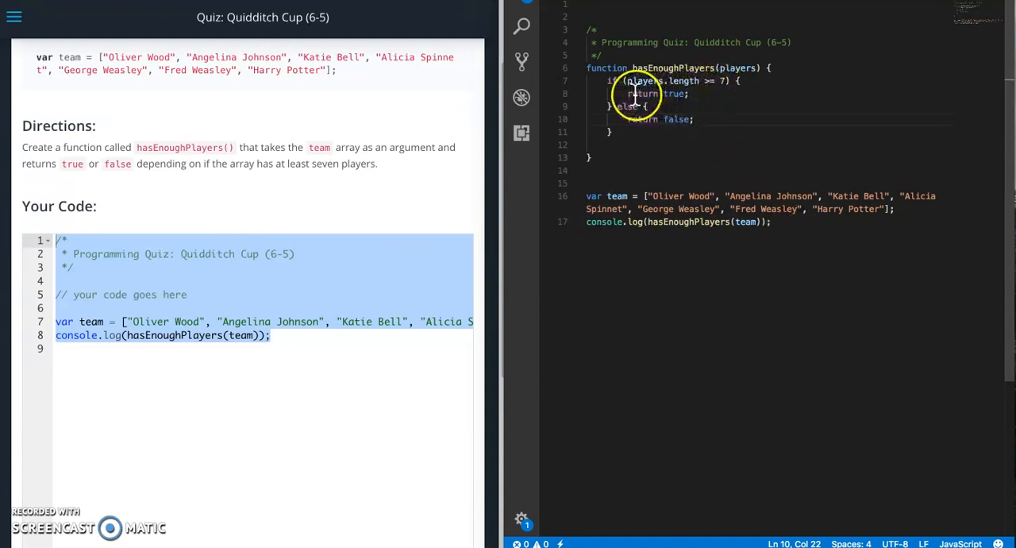
mouse_move(730, 238)
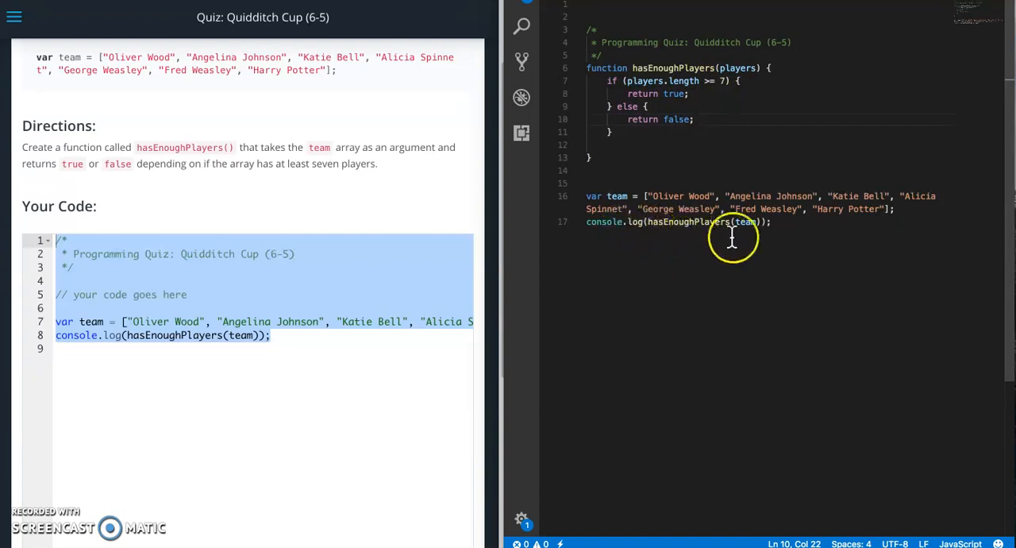
mouse_move(631, 93)
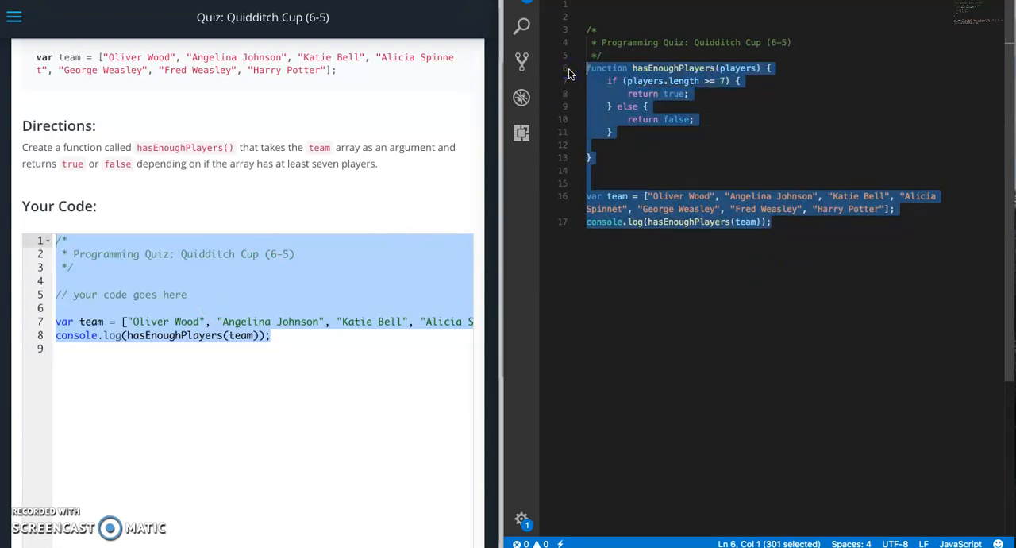
Paste the solution into the quiz, then test-run it with seven players and again without Oliver Wood
click(282, 335)
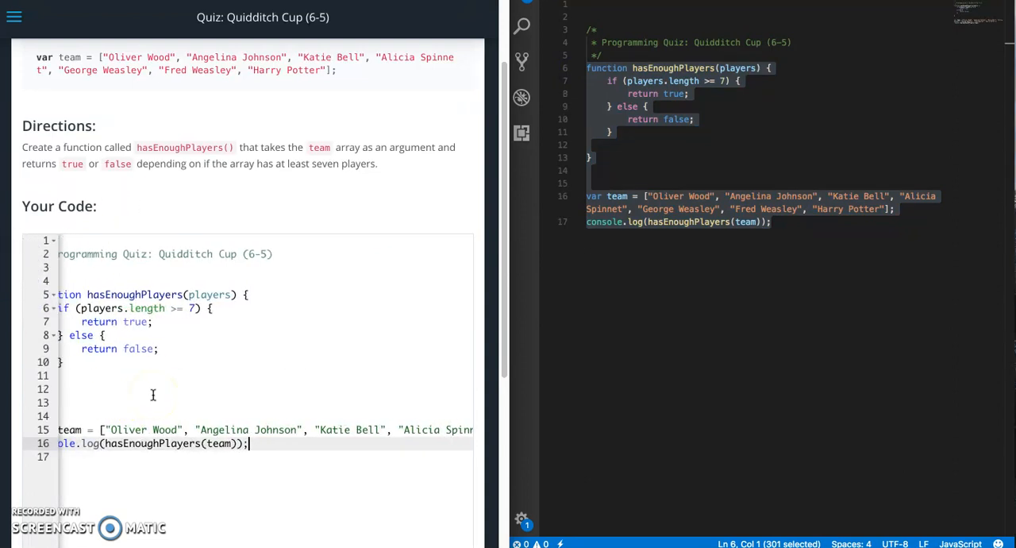
scroll(down, 3)
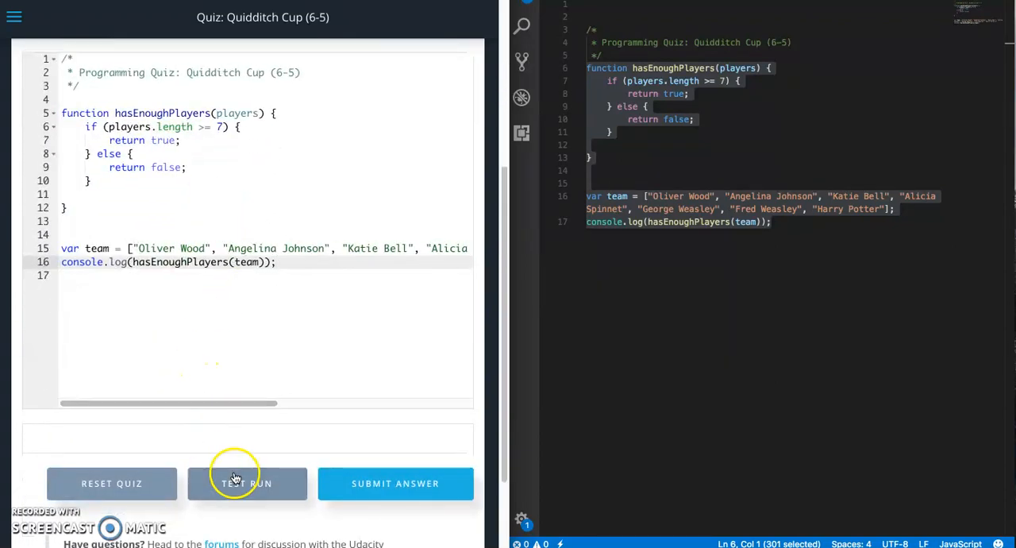
click(247, 482)
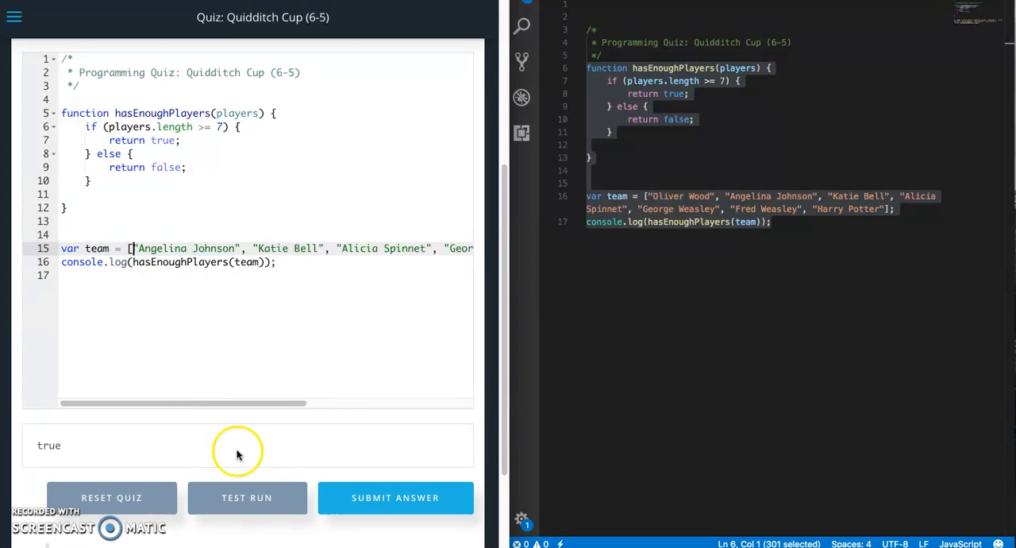
click(247, 498)
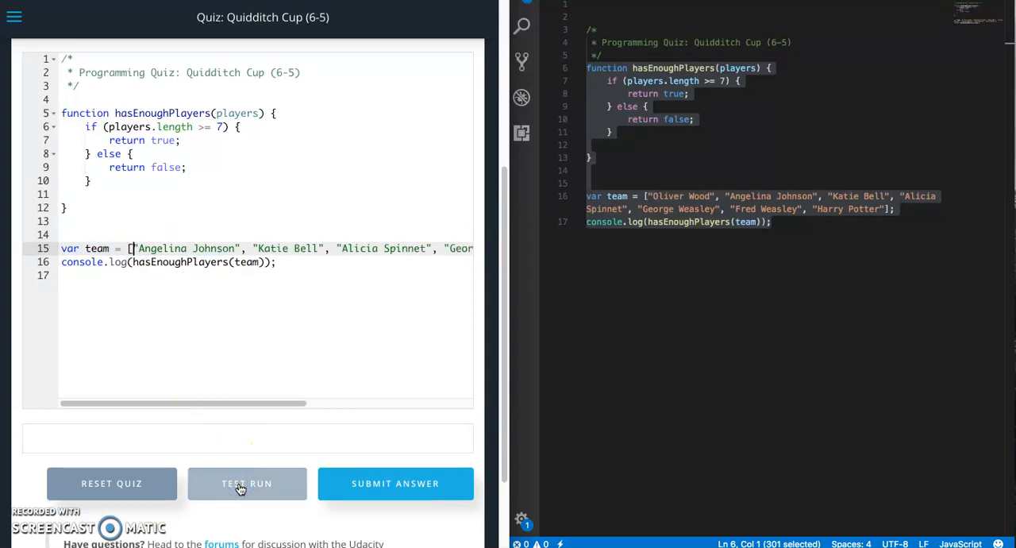
click(247, 483)
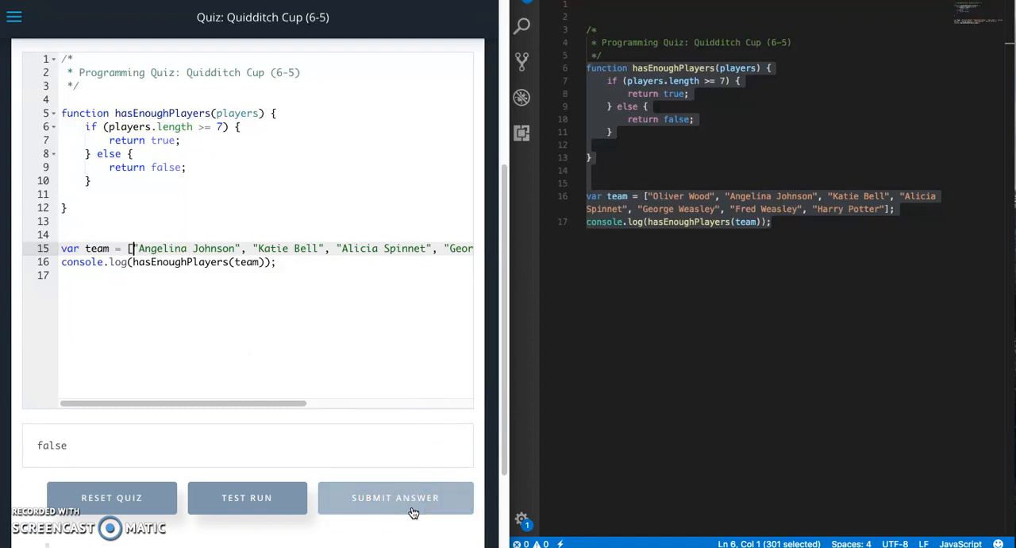
Submit the hasEnoughPlayers answer, confirm it passes all tests, and close the feedback
click(395, 497)
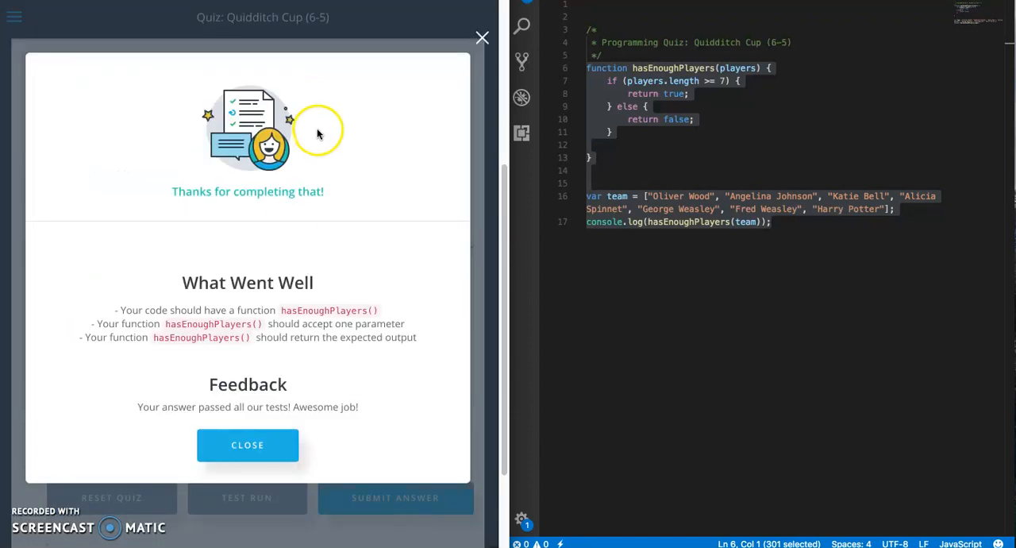
click(246, 445)
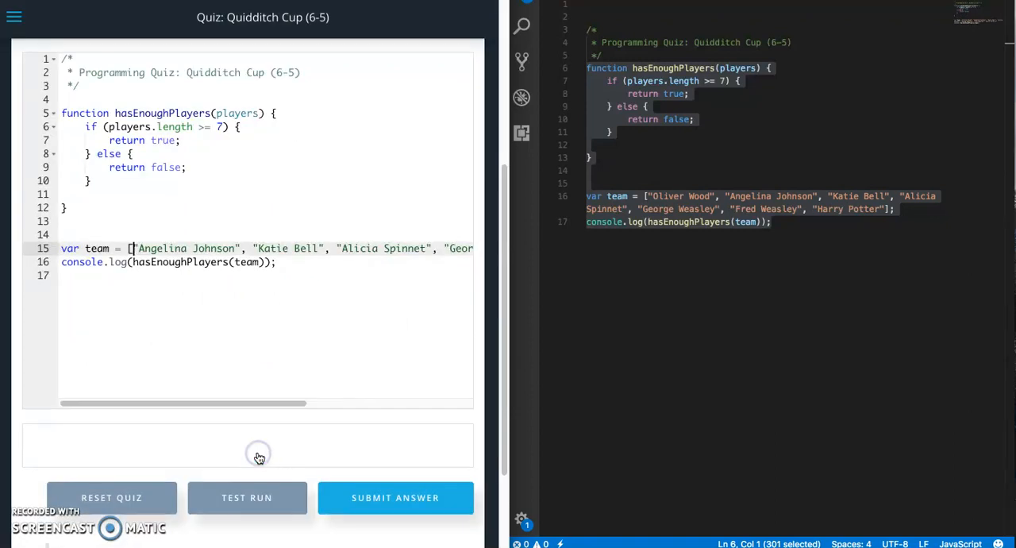